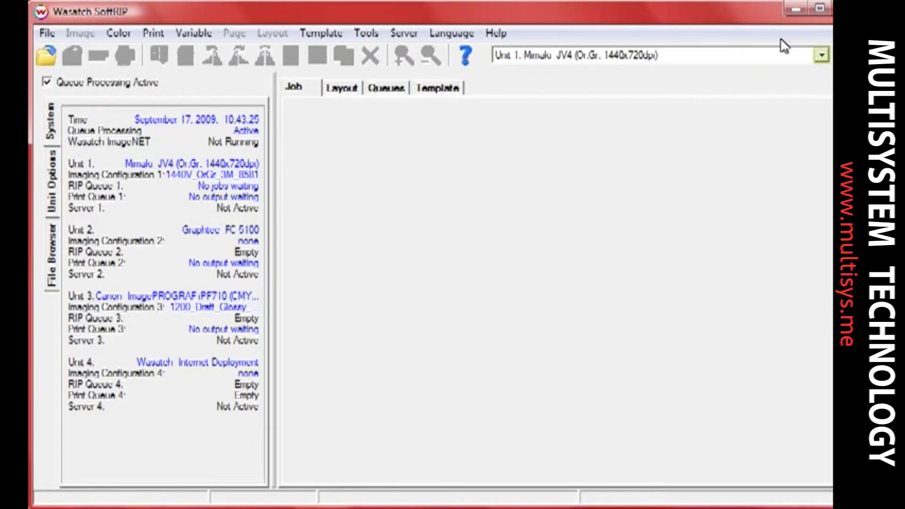
Step: Make Unit 2 Graphtec FC 5100 current and confirm its print setup on COM3
left_click(823, 55)
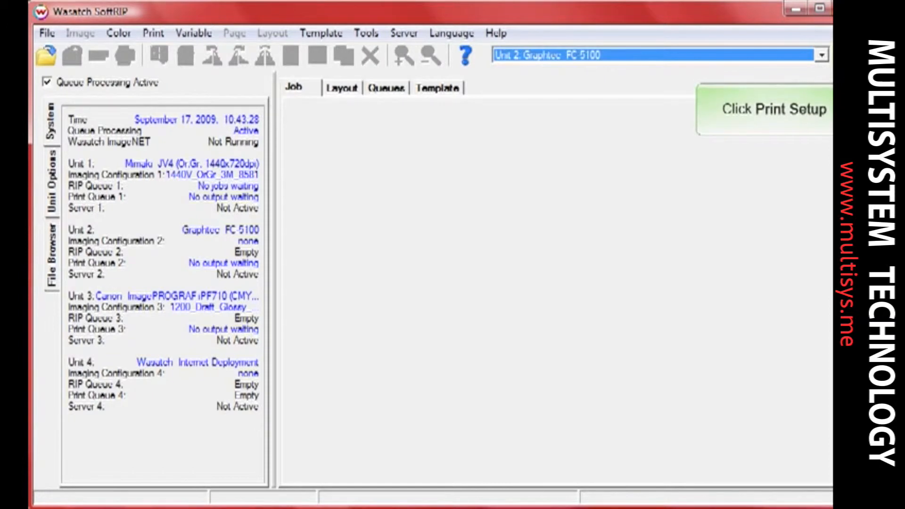
left_click(759, 109)
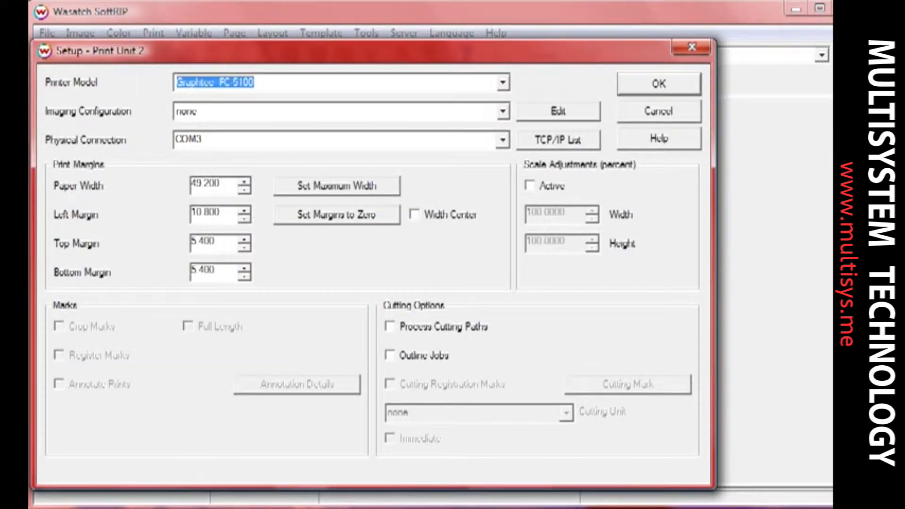
mouse_move(281, 89)
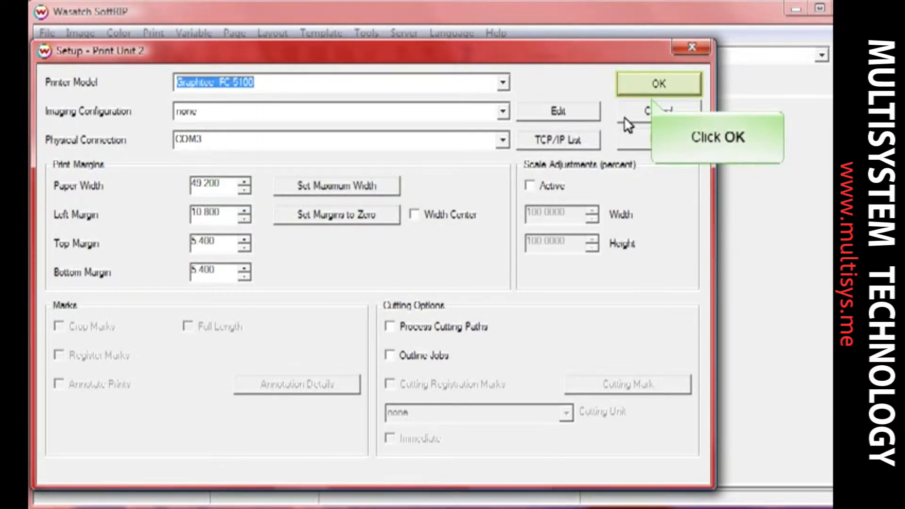
left_click(660, 83)
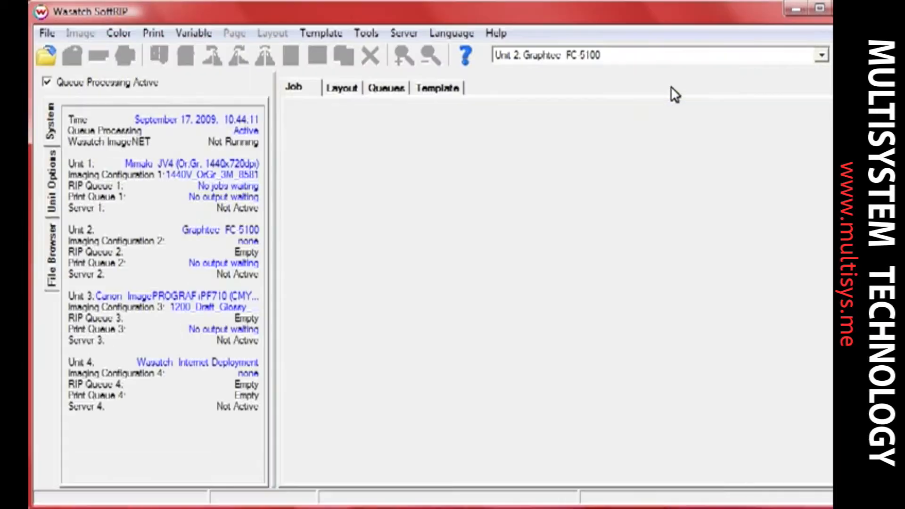
Step: Make Unit 1 Mimaki JV4 current and assign Graphtec FC5100 as its cutting unit with registration marks
left_click(821, 55)
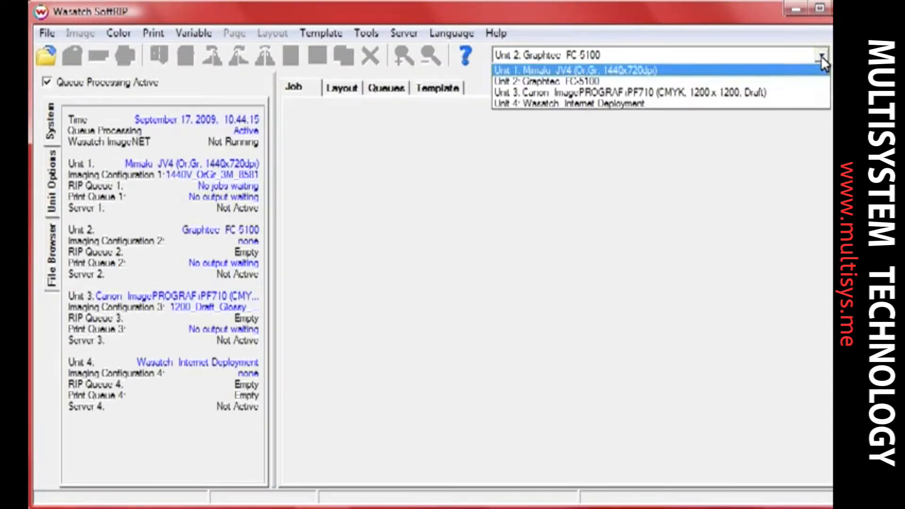
left_click(581, 69)
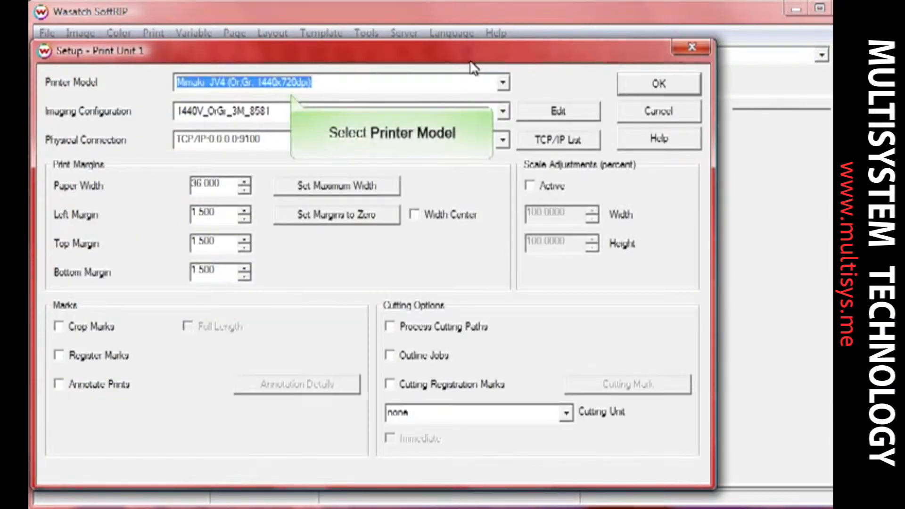
mouse_move(349, 90)
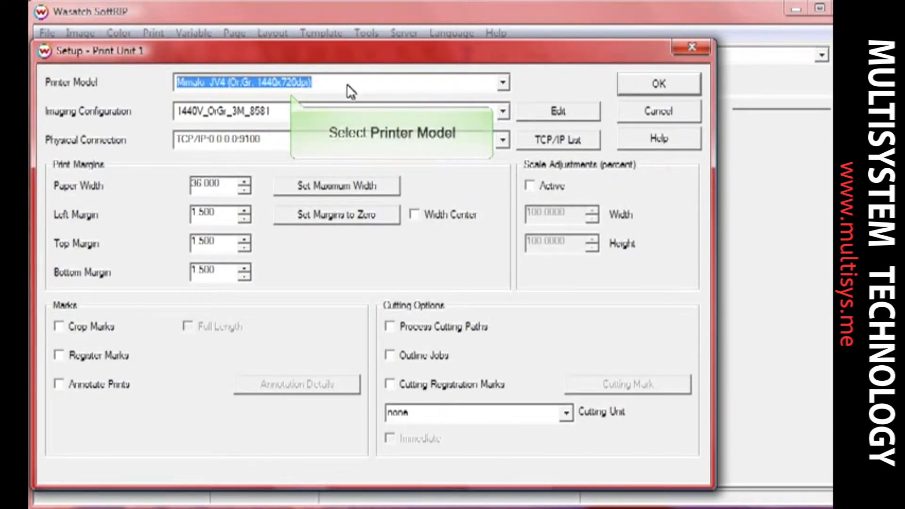
mouse_move(290, 126)
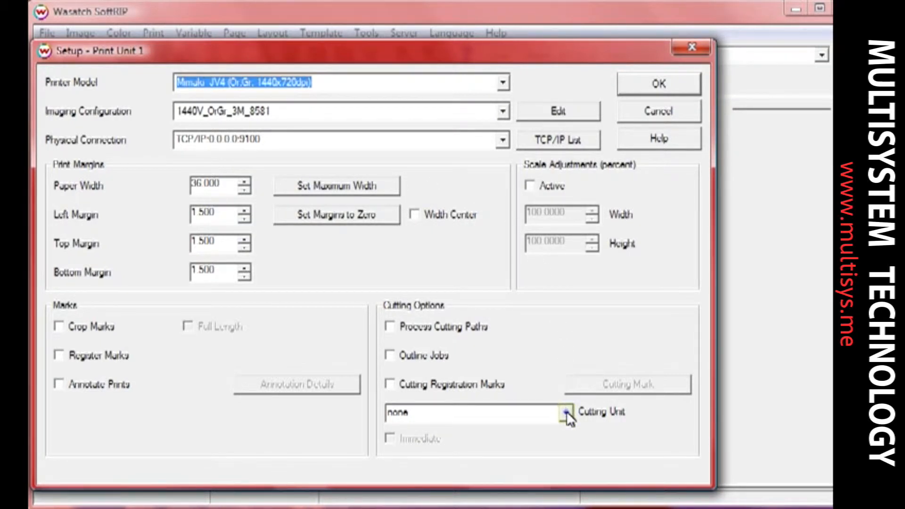
left_click(564, 412)
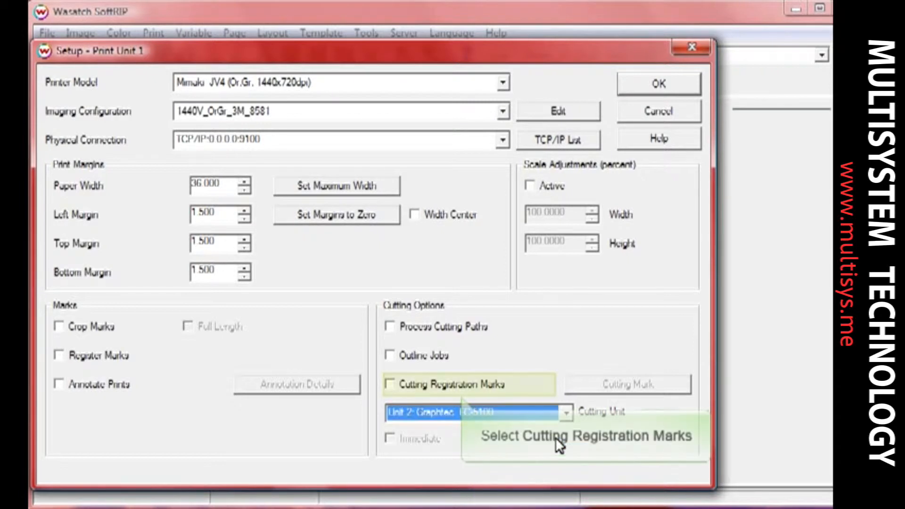
mouse_move(398, 407)
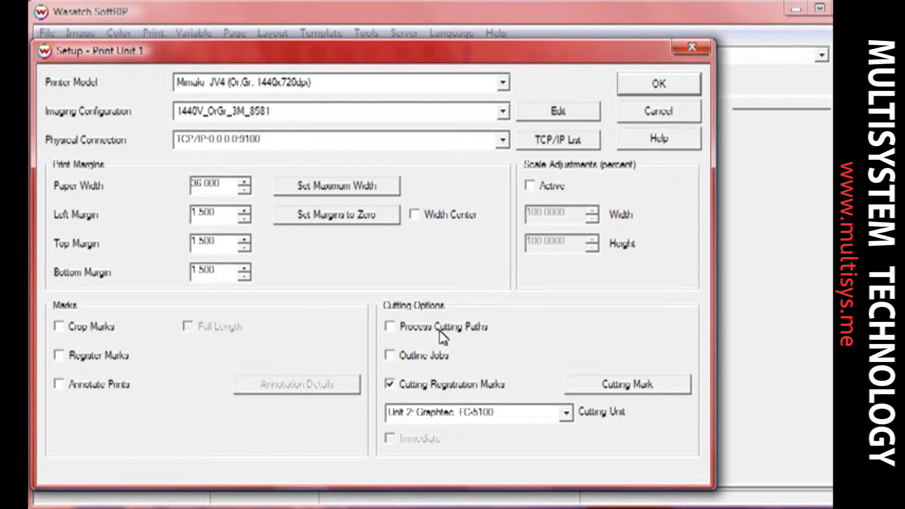
left_click(658, 83)
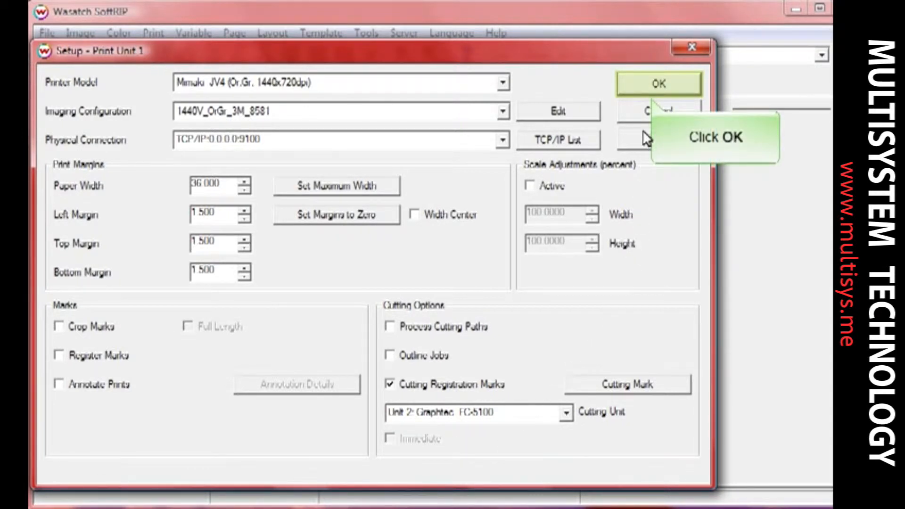
Step: Save the Mimaki JV4 cutting settings so butterfly.jpg can be loaded as the job
left_click(658, 83)
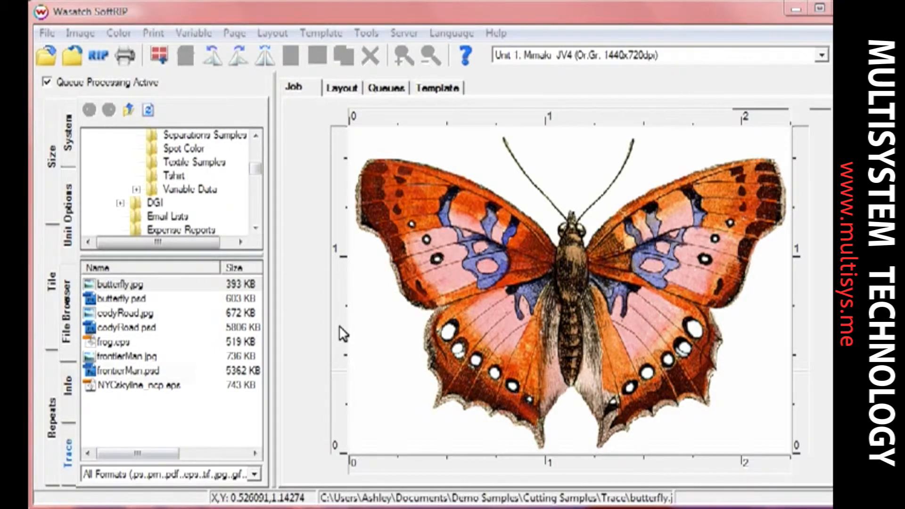
mouse_move(71, 455)
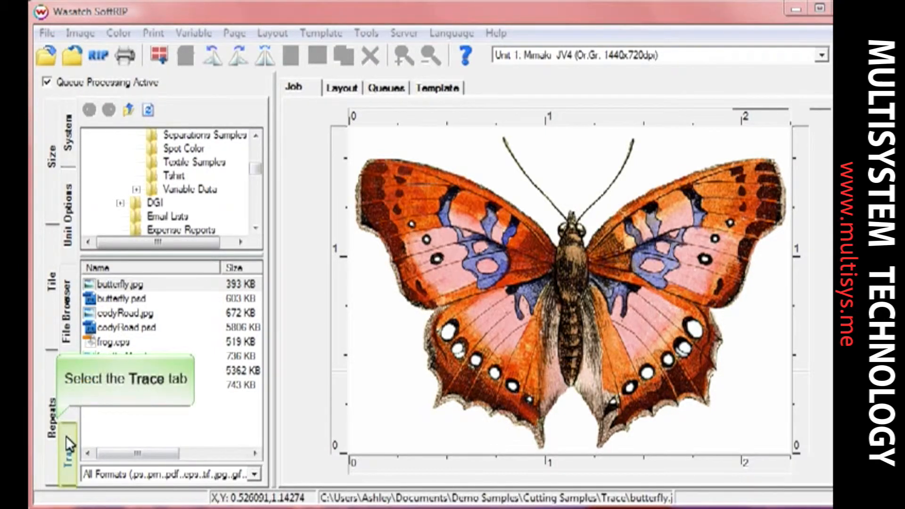
Step: Bring up the trace settings for the butterfly and exclude interior paths
left_click(68, 458)
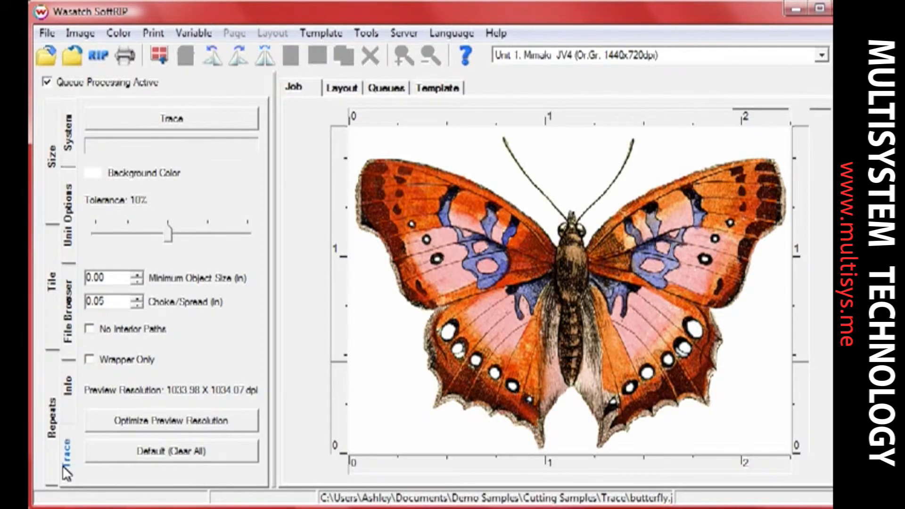
mouse_move(64, 465)
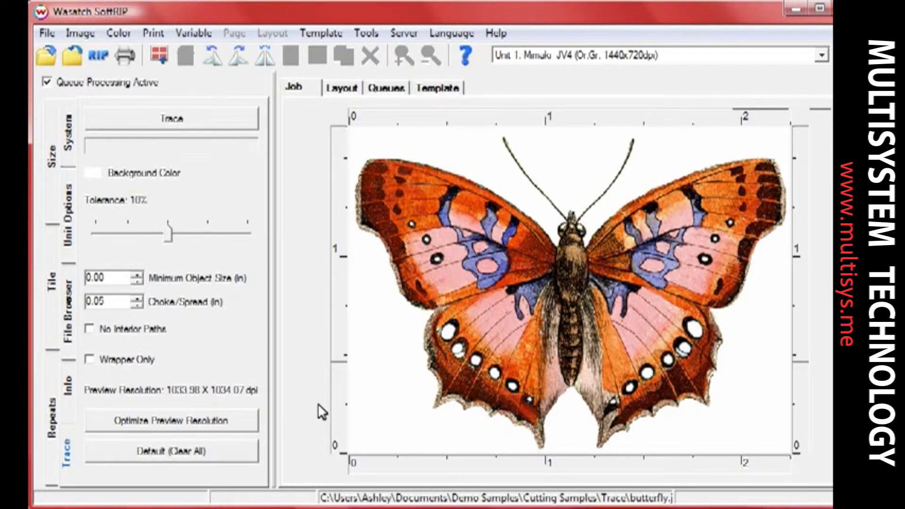
mouse_move(471, 160)
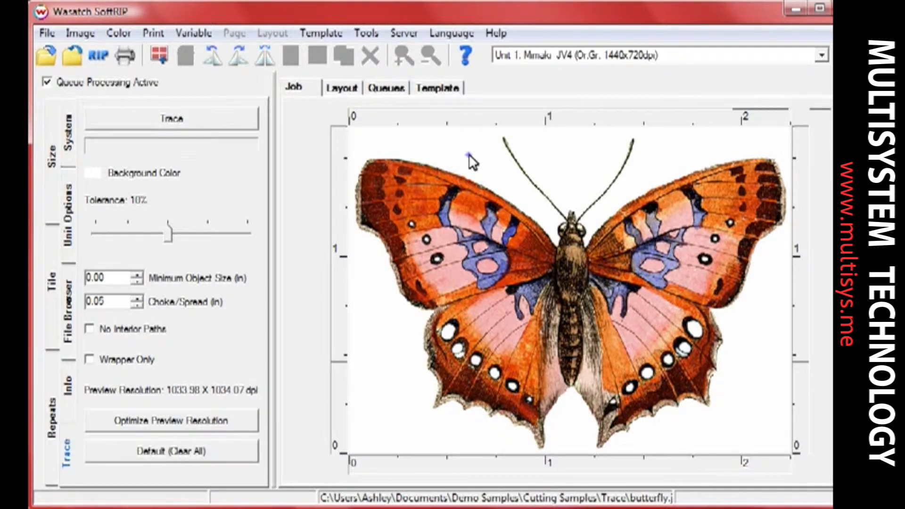
right_click(474, 162)
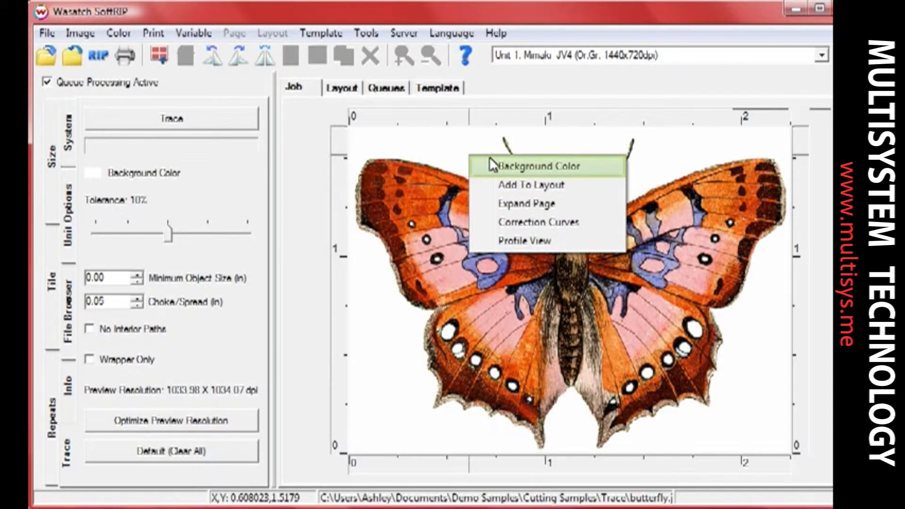
left_click(538, 166)
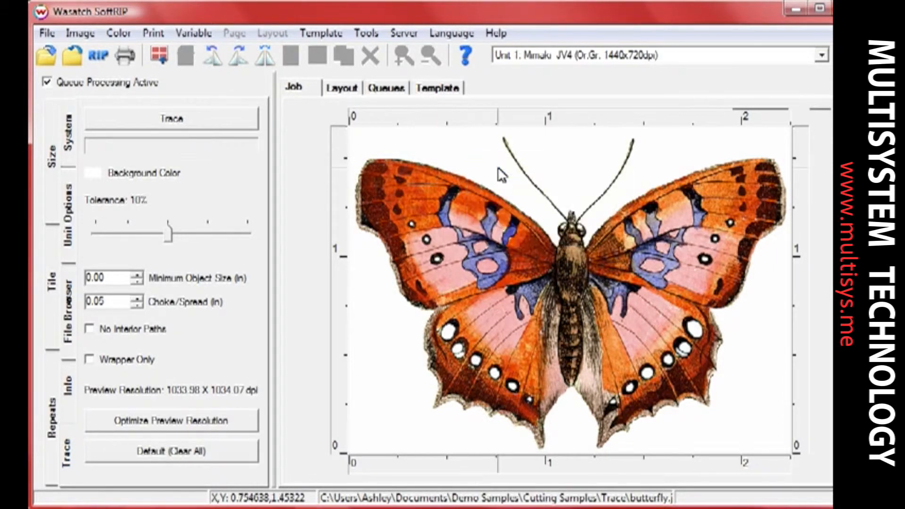
mouse_move(243, 182)
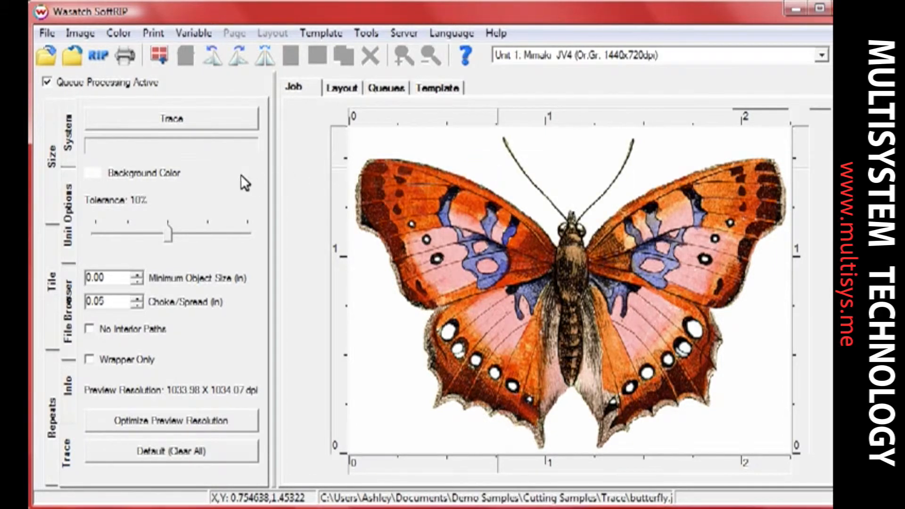
mouse_move(156, 207)
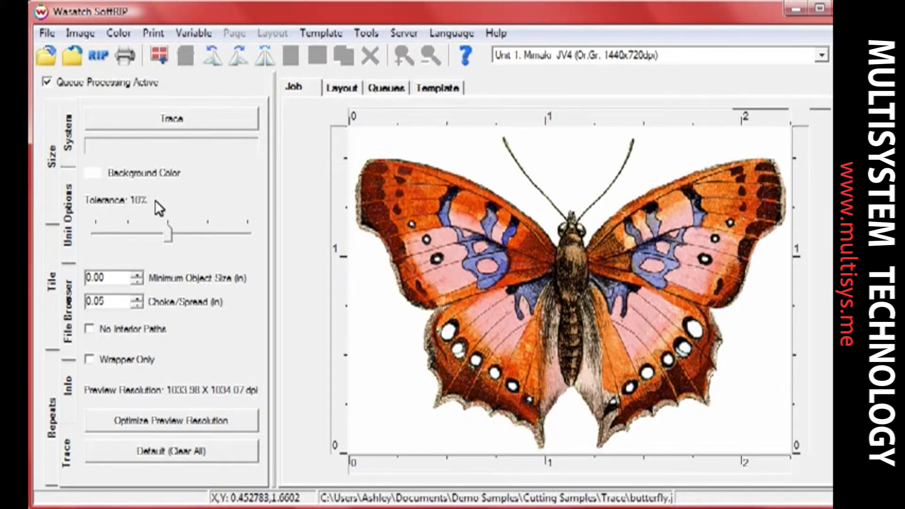
mouse_move(167, 237)
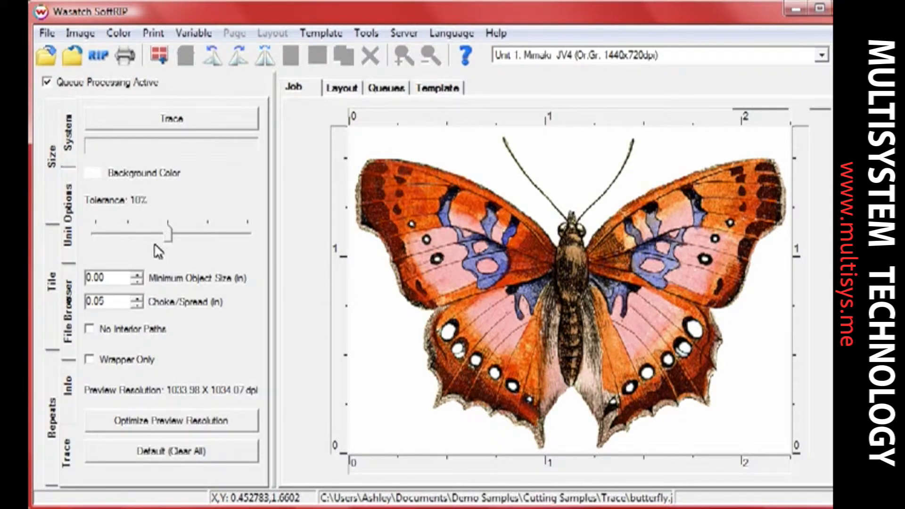
mouse_move(151, 285)
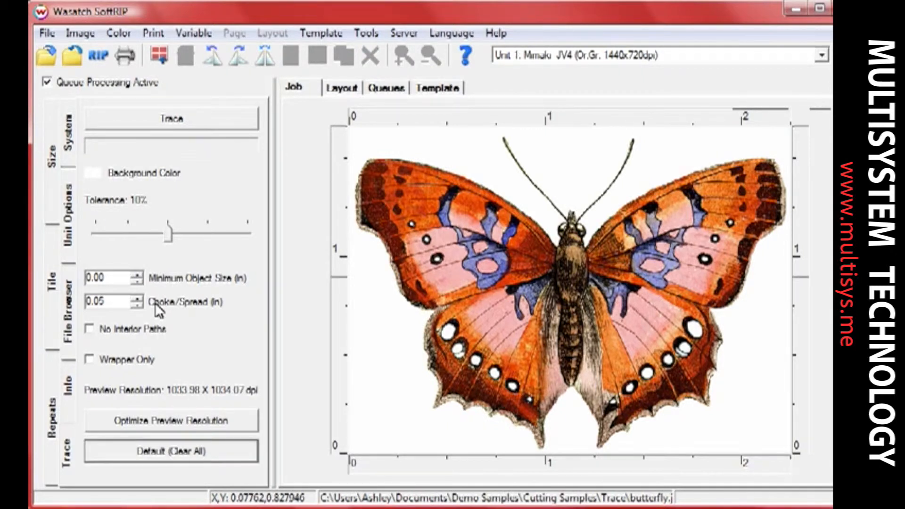
mouse_move(100, 326)
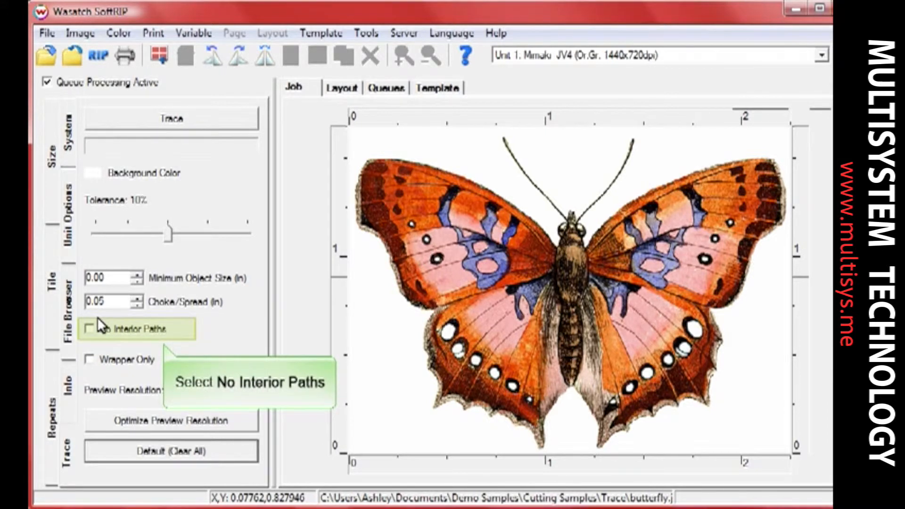
left_click(91, 329)
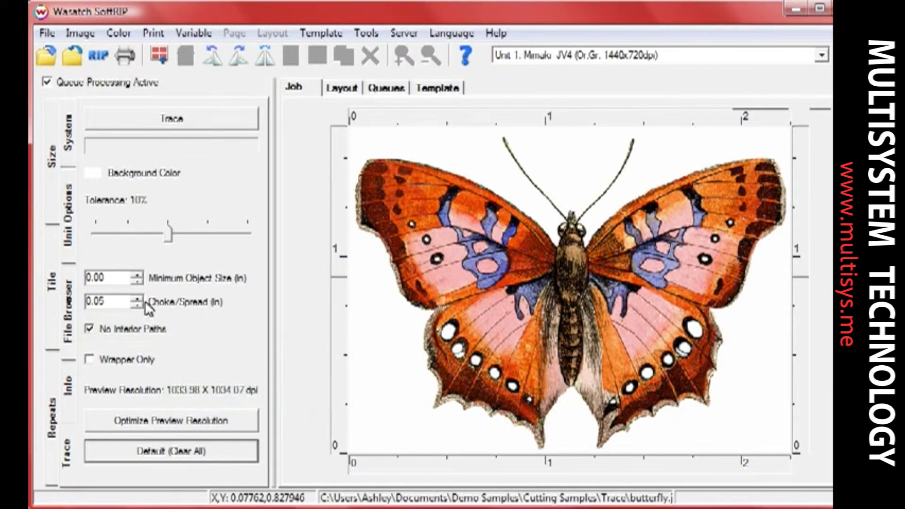
Step: Trace a cut path around the butterfly's outline, then enable Wrapper Only
left_click(172, 118)
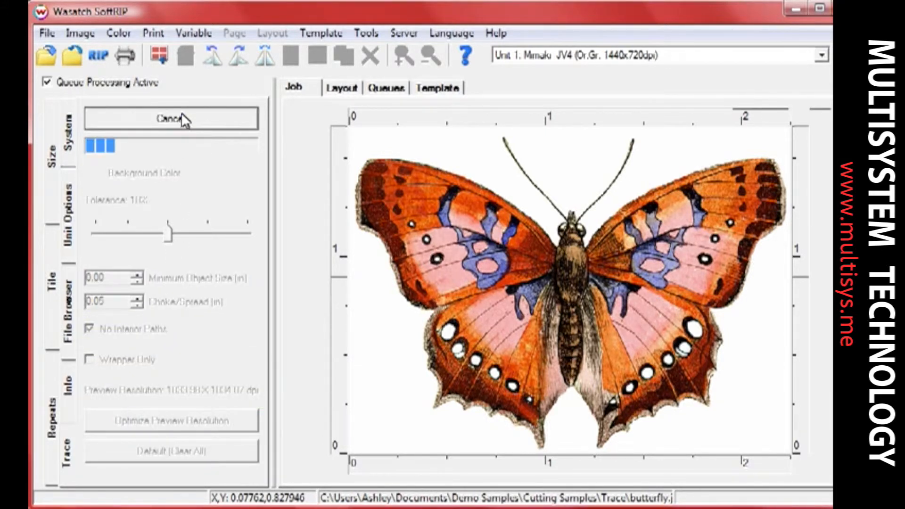
left_click(171, 117)
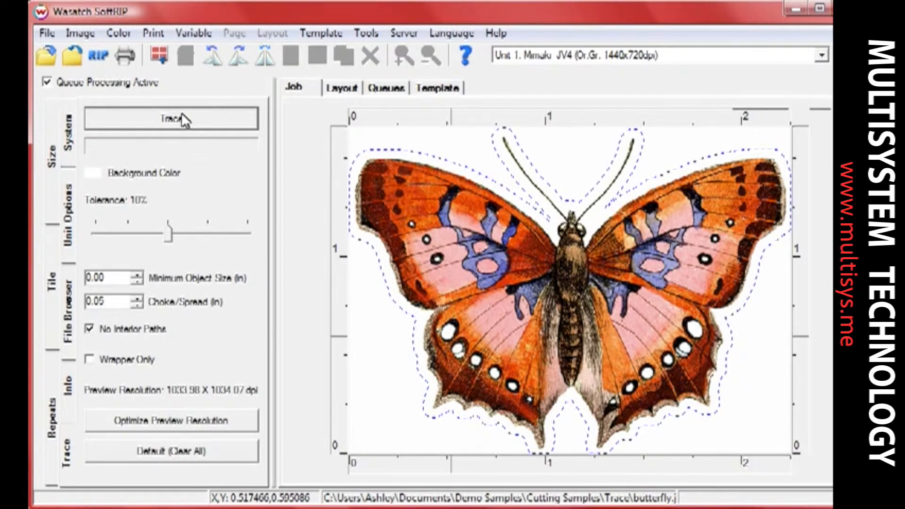
mouse_move(414, 211)
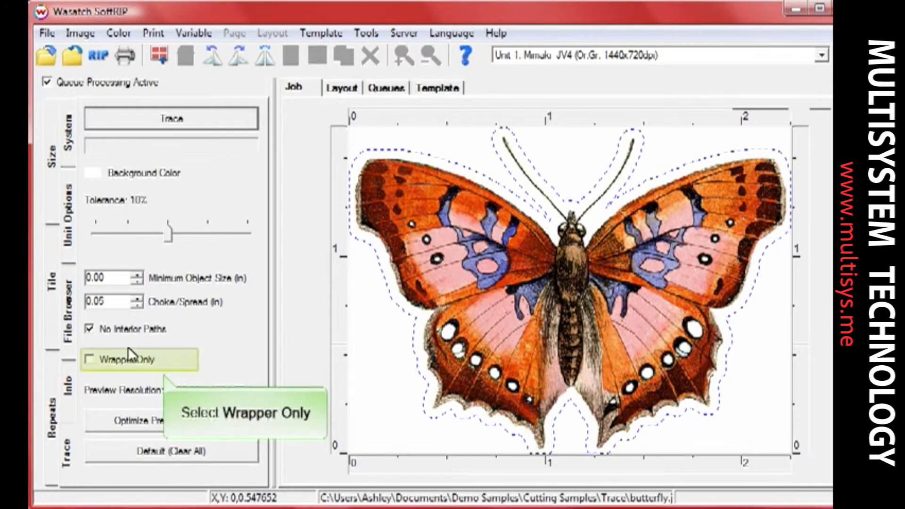
left_click(90, 360)
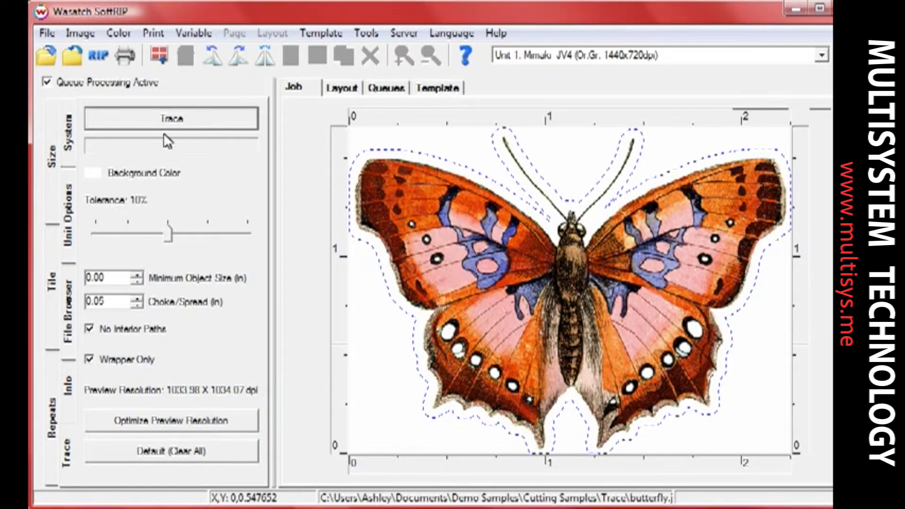
Step: Re-trace the butterfly as a single loose wrapper and optimize the preview resolution
left_click(172, 119)
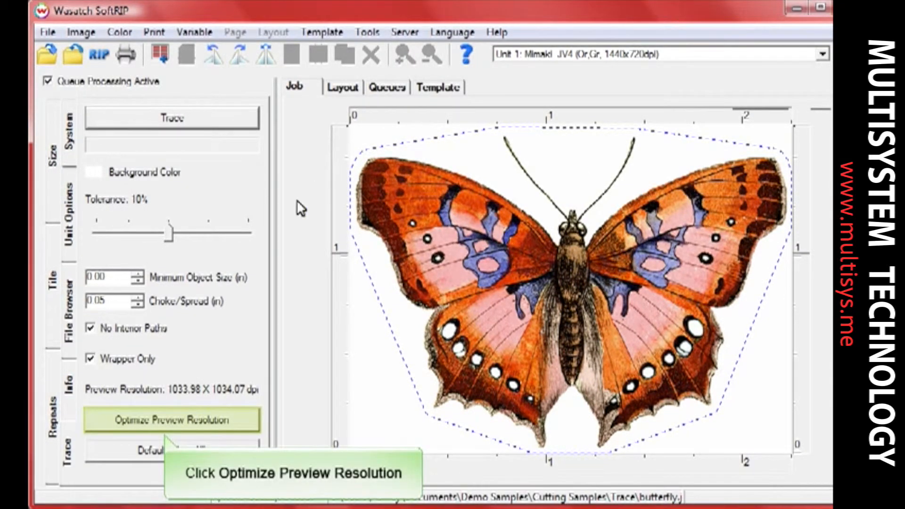
left_click(172, 421)
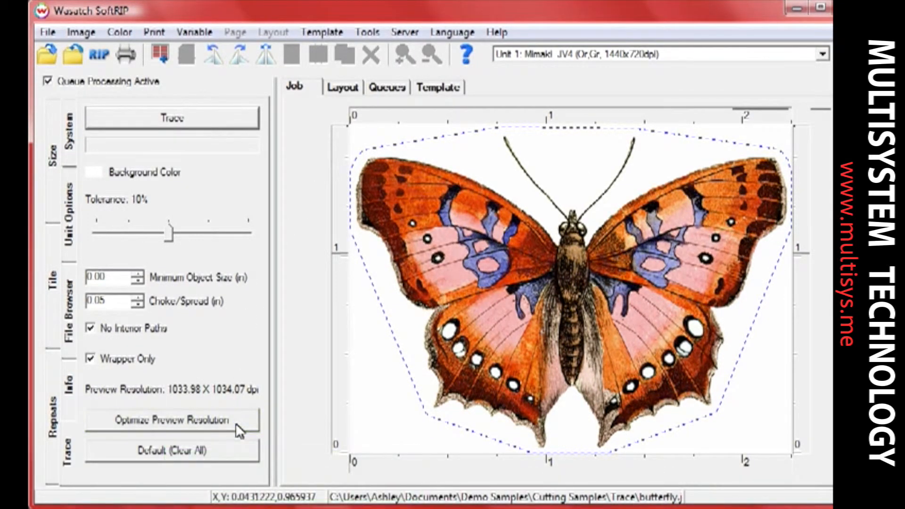
left_click(171, 421)
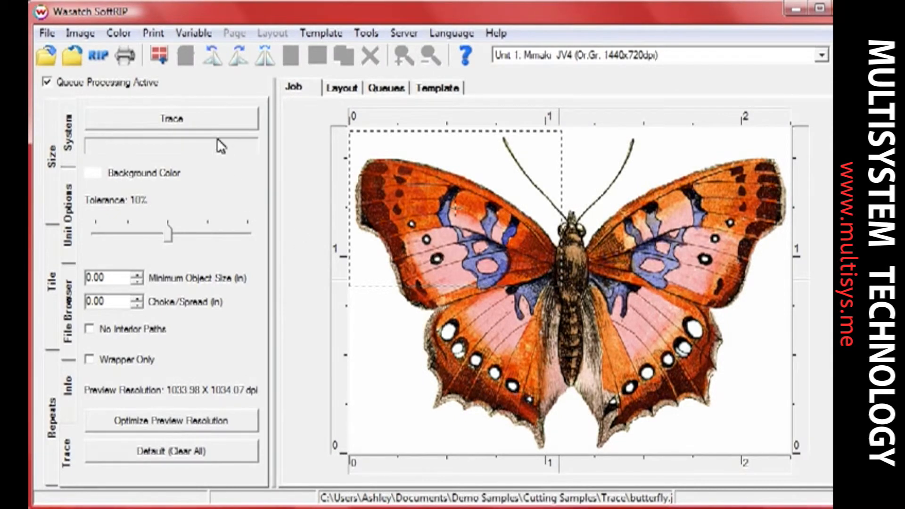
Step: Trace only the upper-left wing and antenna inside the marquee region
left_click(172, 118)
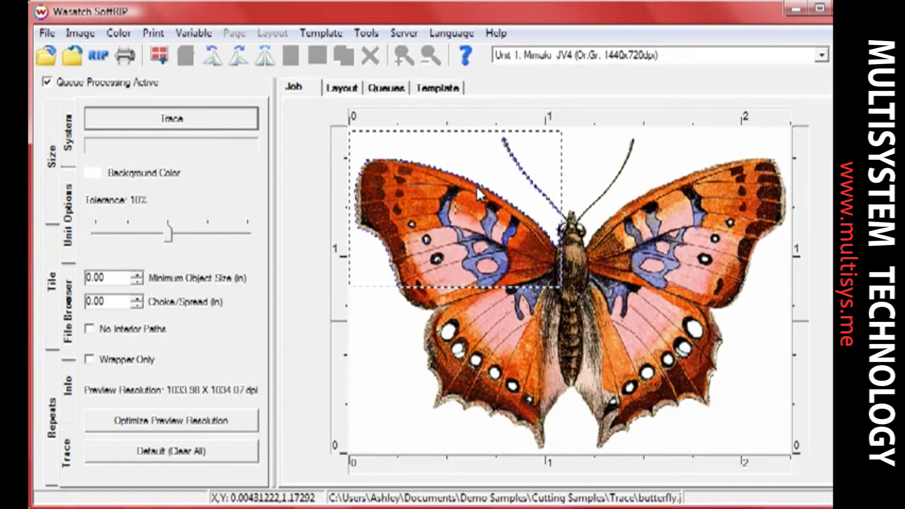
mouse_move(222, 339)
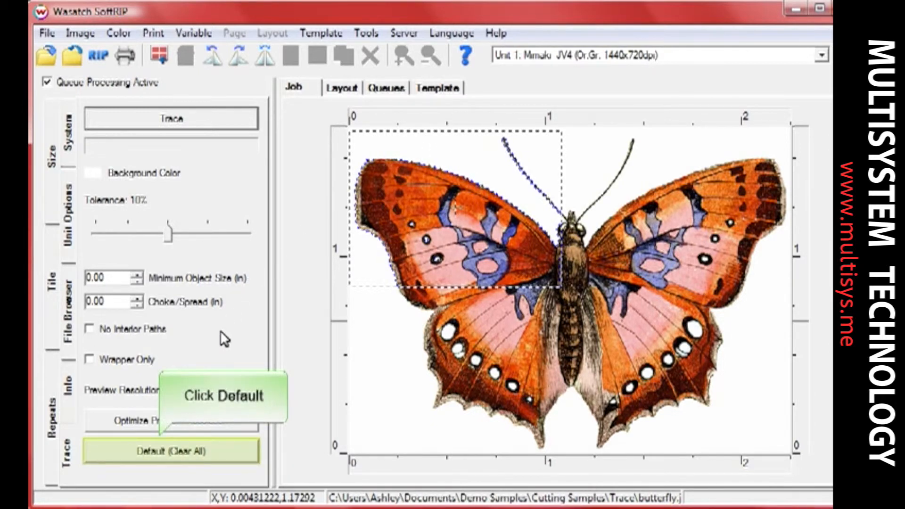
Step: Clear trace settings to defaults, exclude interior paths and re-trace the whole butterfly
left_click(171, 451)
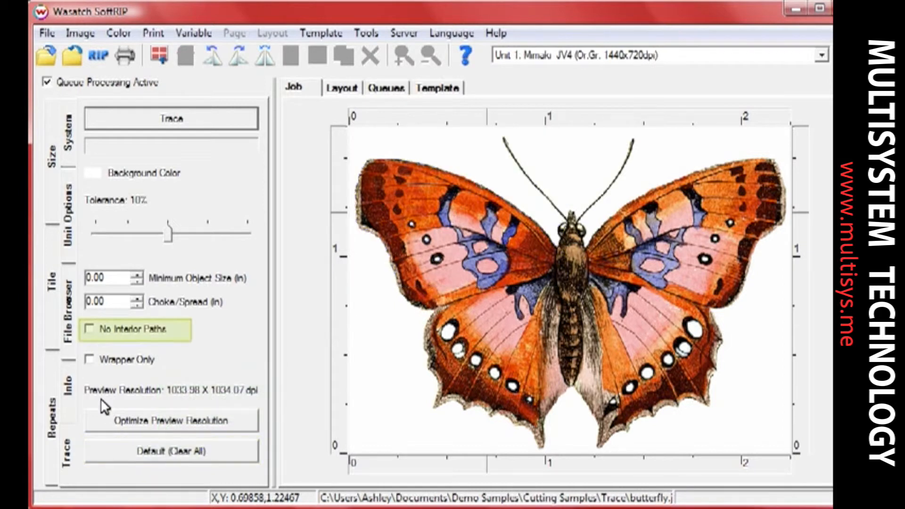
left_click(89, 329)
type("0.05")
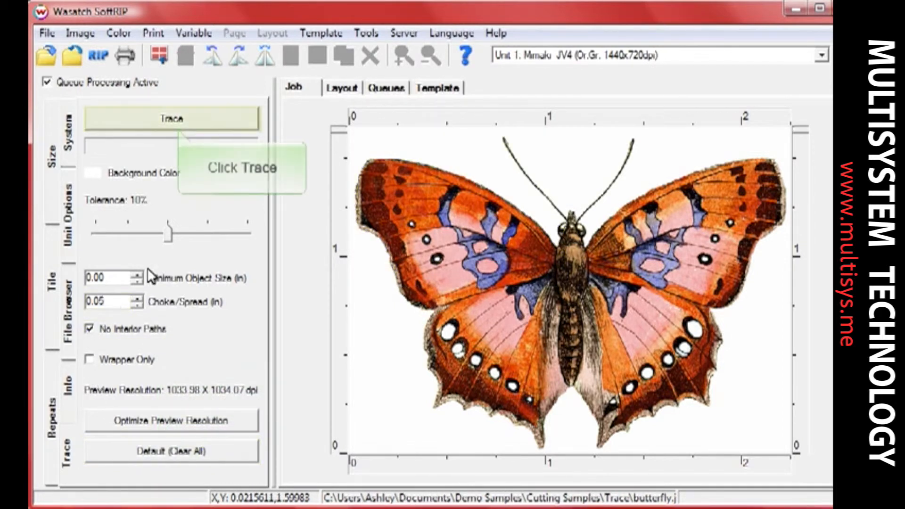
left_click(172, 119)
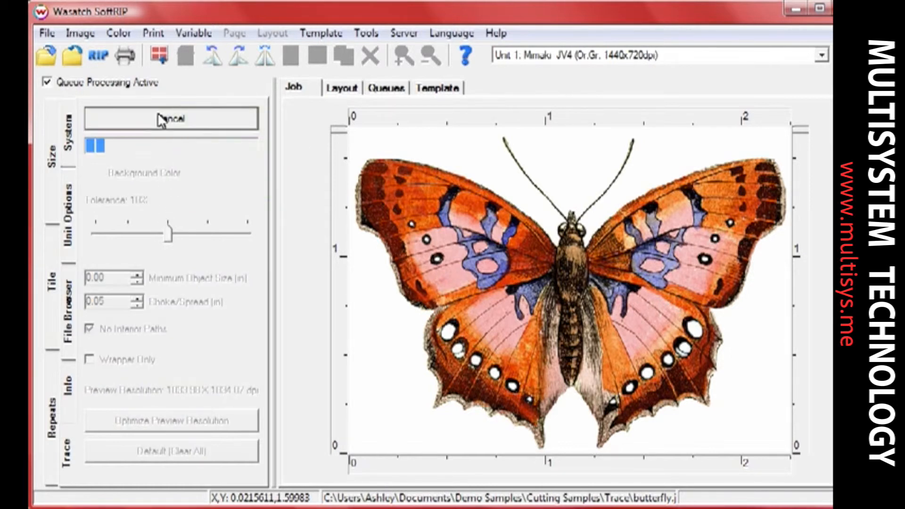
left_click(172, 119)
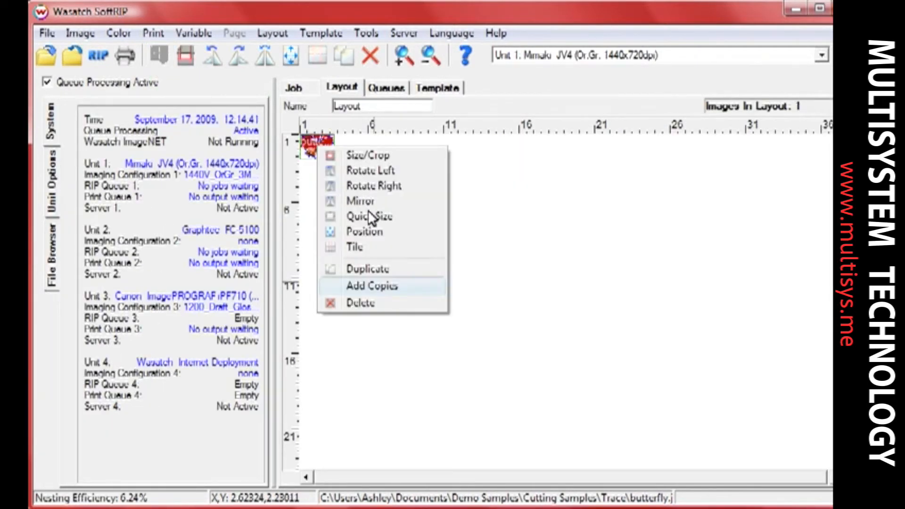
Step: Add 10 copies for 11 butterflies in the layout, then RIP and Print it
left_click(371, 287)
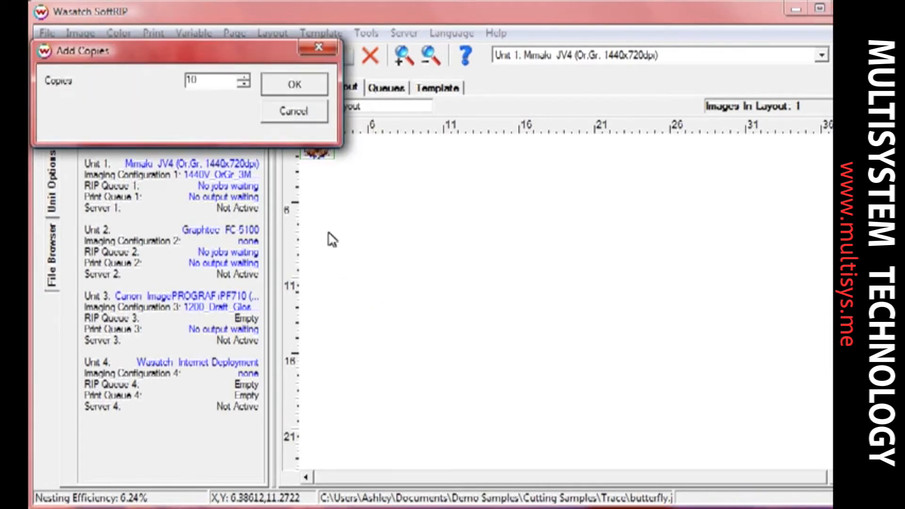
left_click(294, 84)
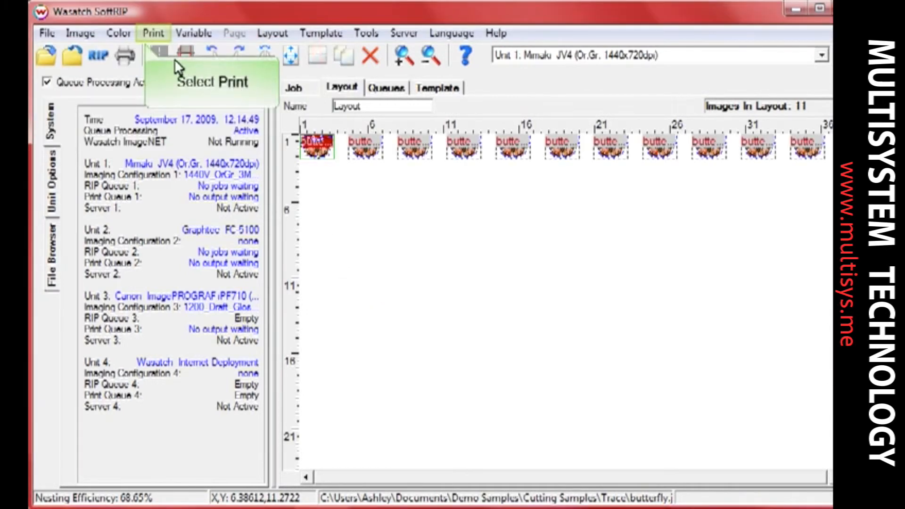
left_click(153, 33)
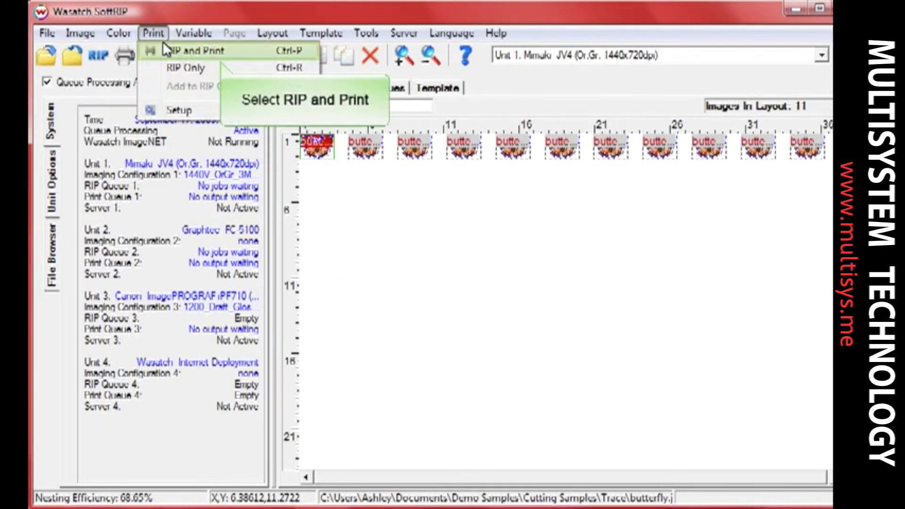
left_click(187, 51)
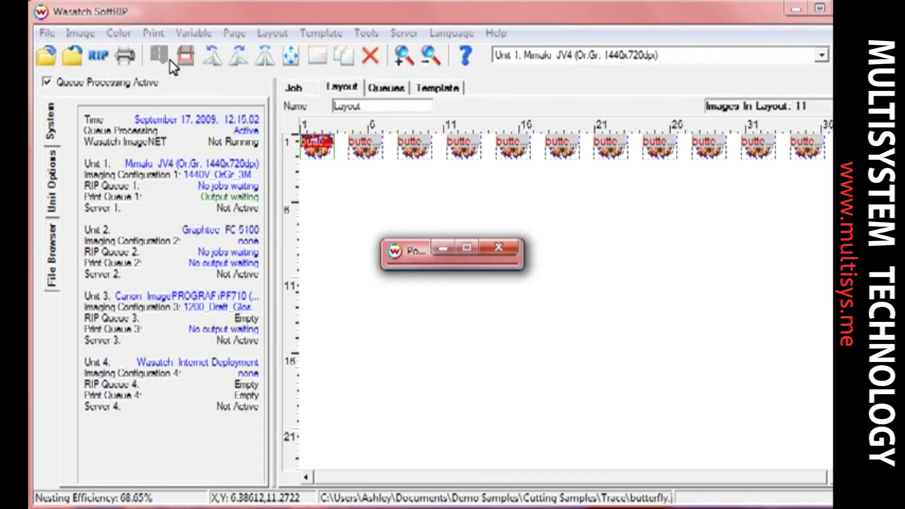
left_click(387, 87)
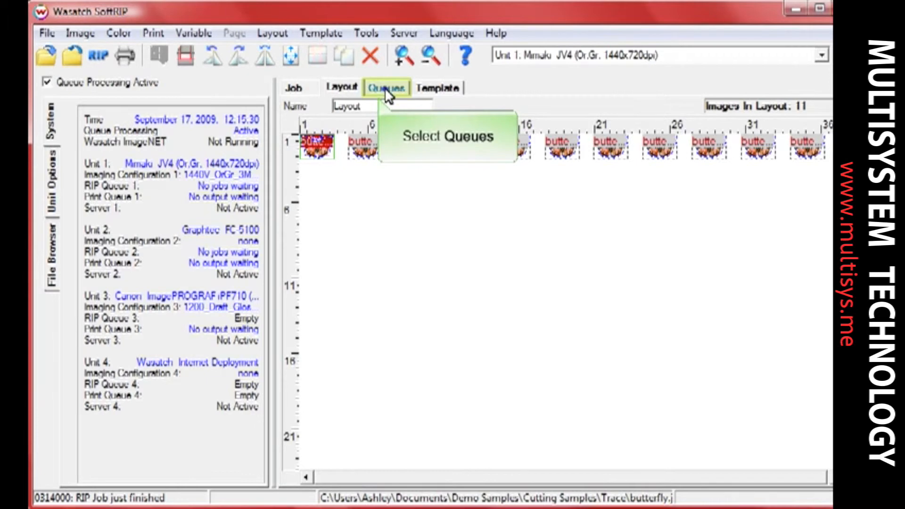
Step: Show Unit 2 Graphtec's queues and send the Cut_Path_From_0312000_Layout job to cut
left_click(386, 87)
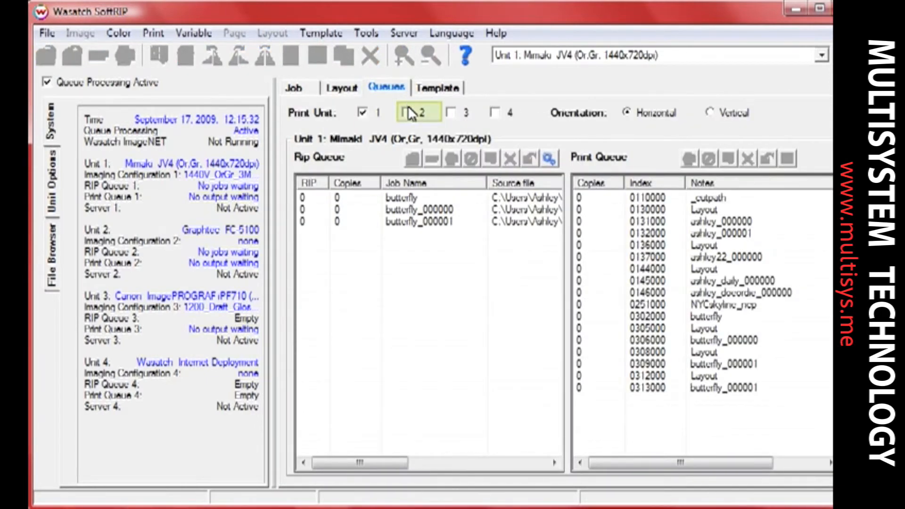
left_click(405, 112)
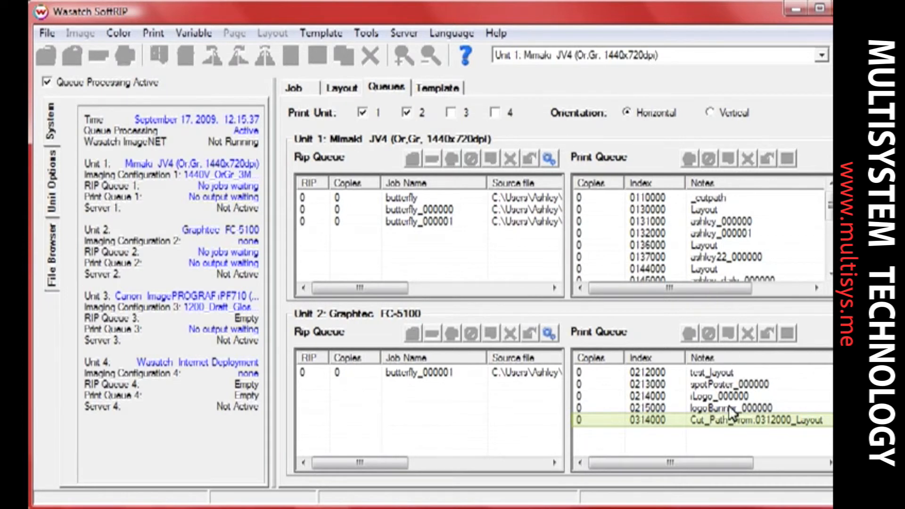
left_click(711, 420)
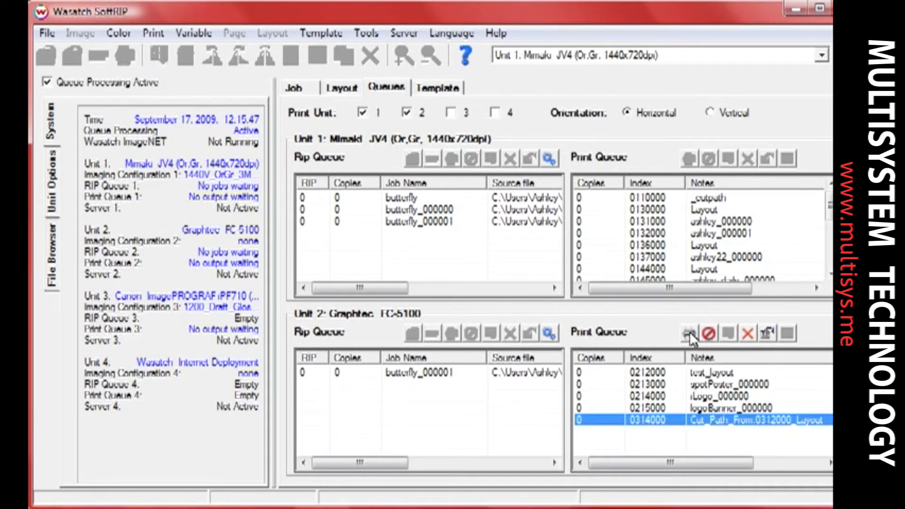
mouse_move(732, 335)
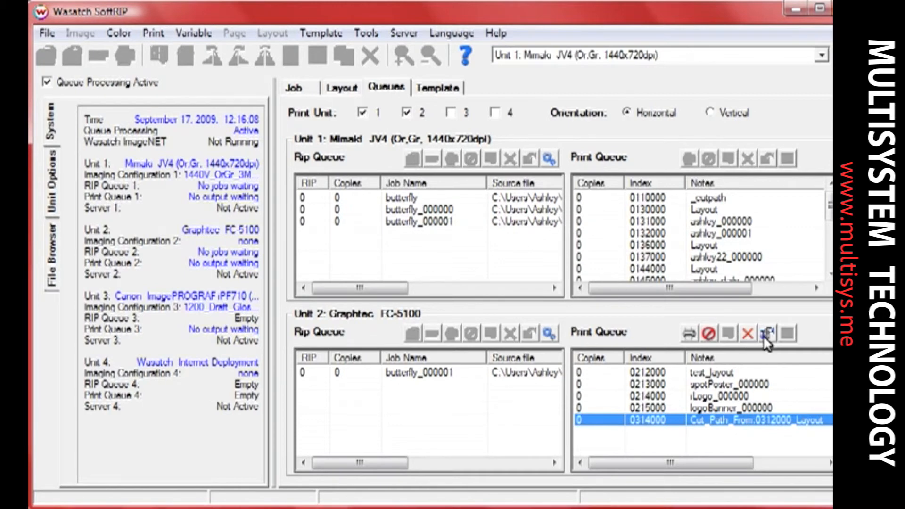
left_click(768, 333)
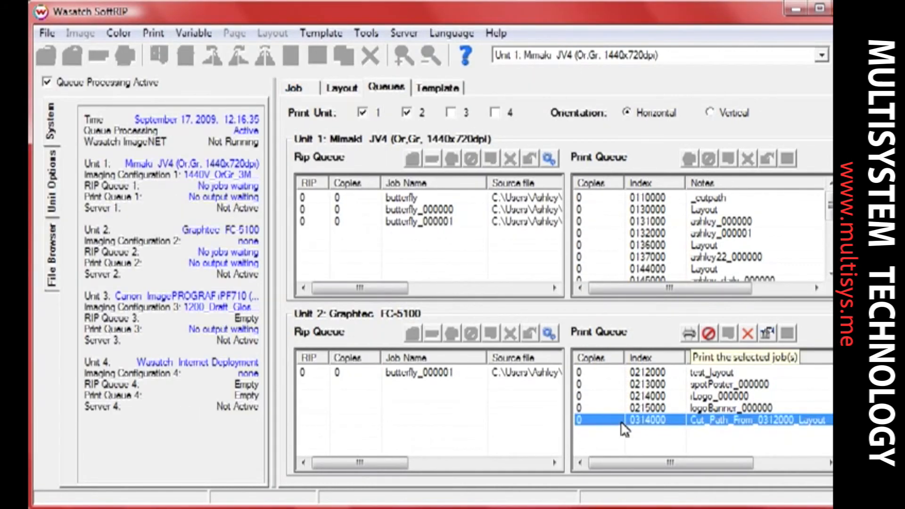
mouse_move(689, 334)
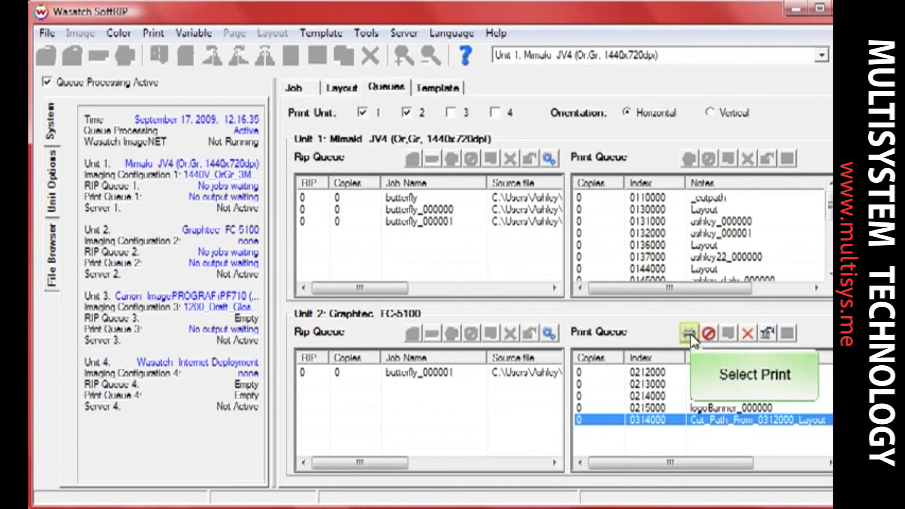